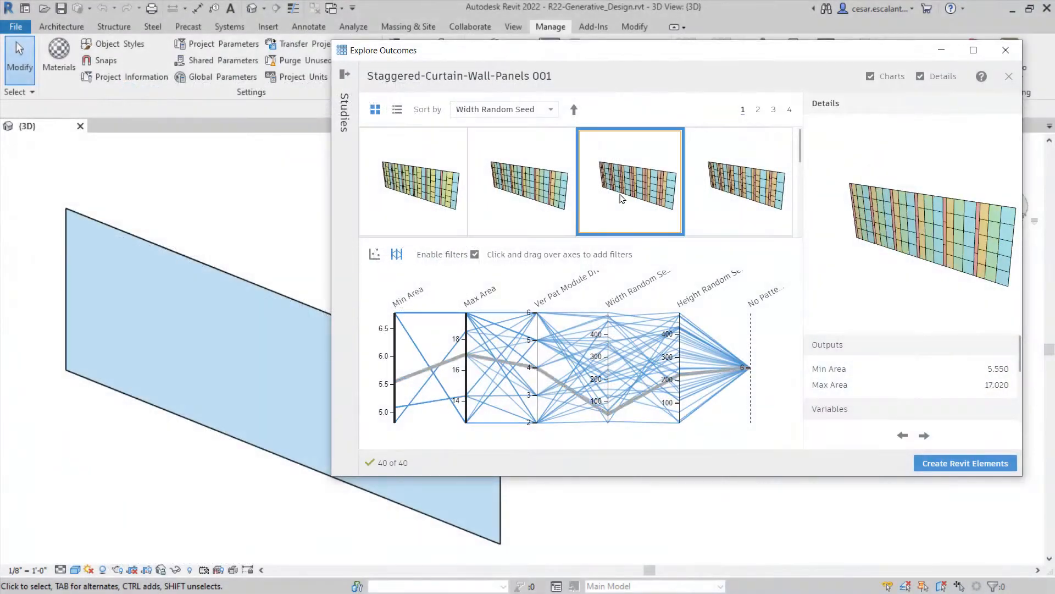
Step: Go to page 2 of the outcome thumbnails and select an outcome to review its areas
click(630, 181)
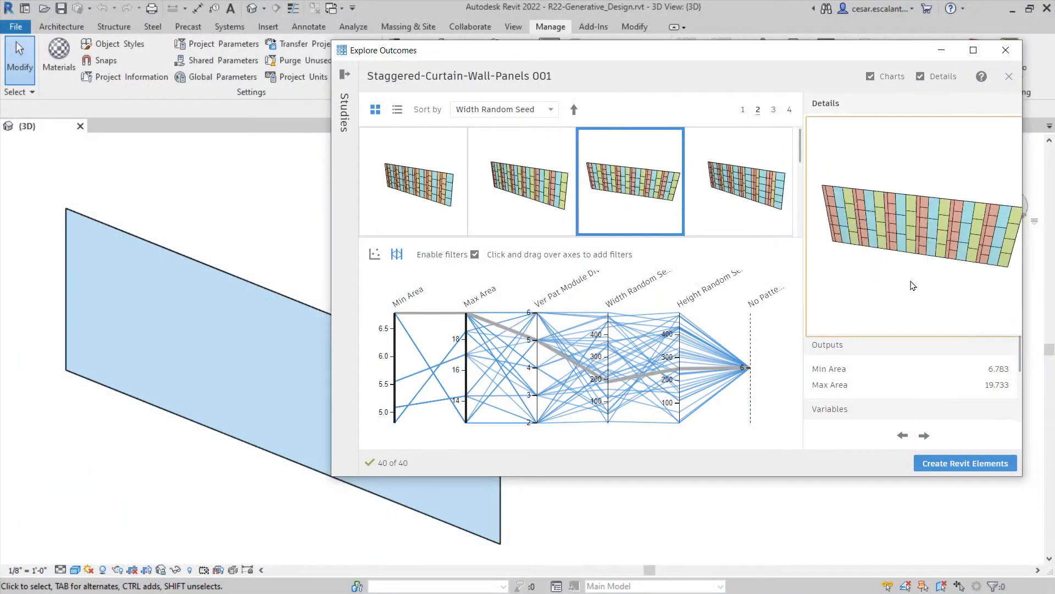
click(965, 463)
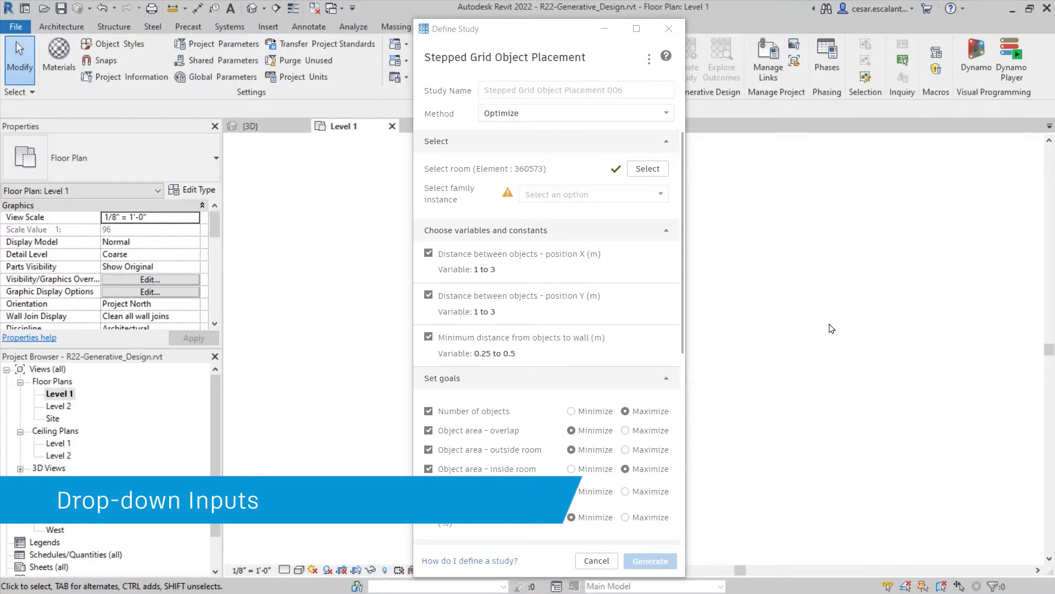
Step: Pick a room for the Stepped Grid Object Placement study via Select
click(593, 193)
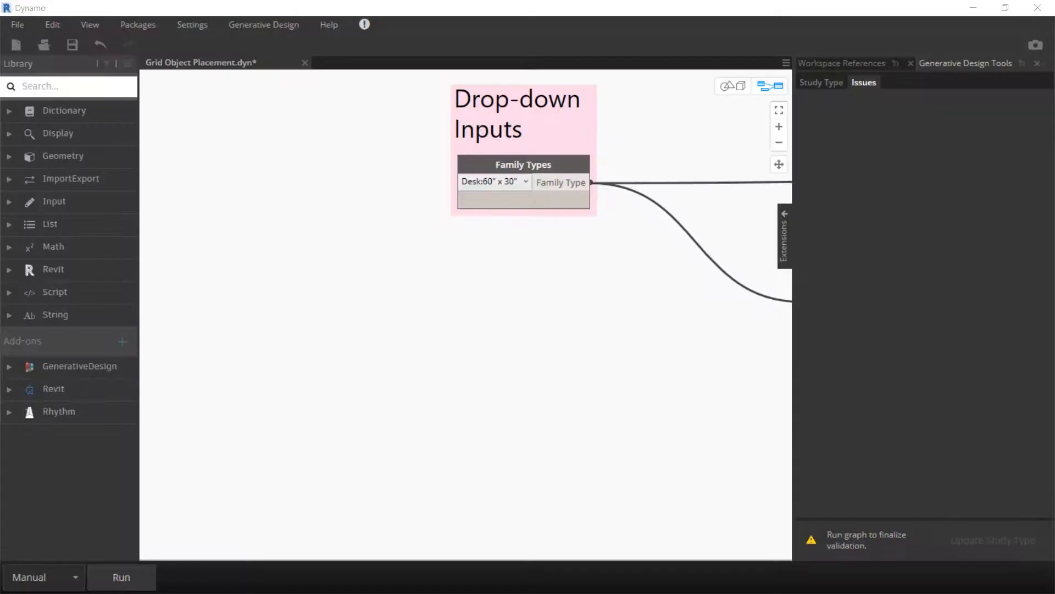
click(494, 181)
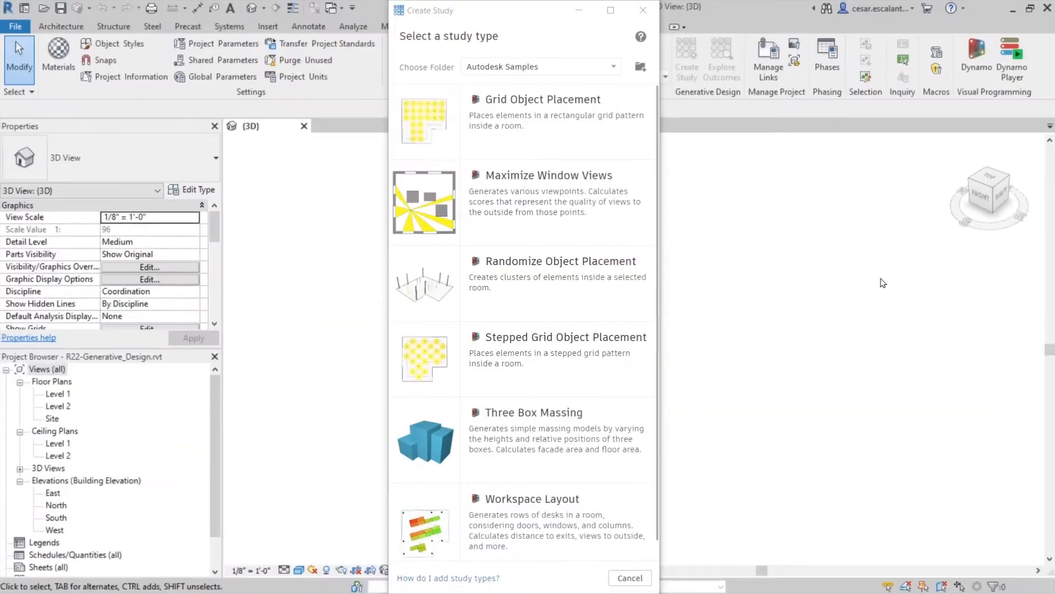
mouse_move(640, 66)
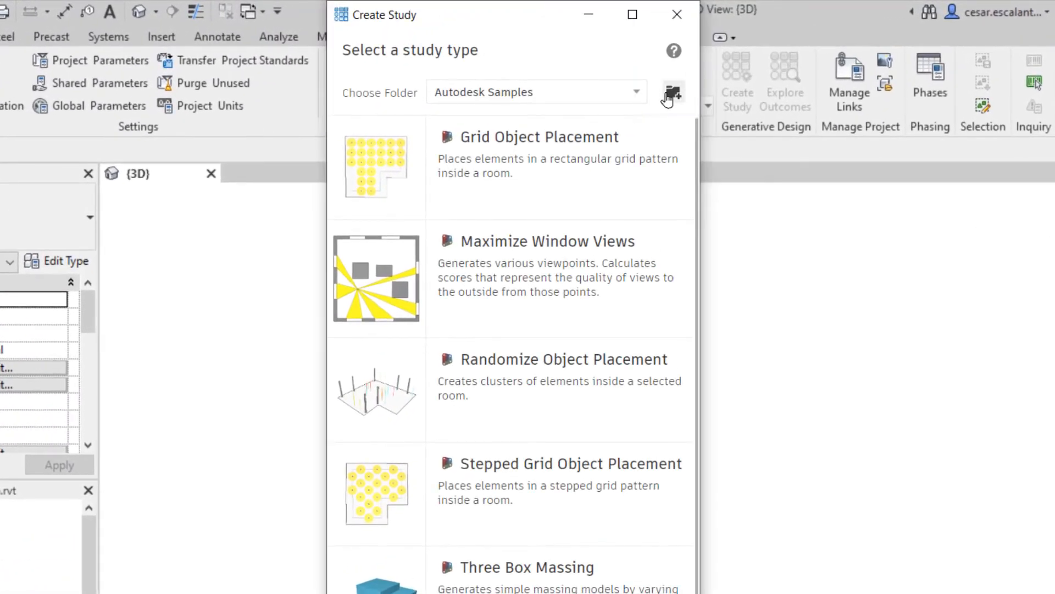
Step: Manage study type folders and add a new folder path
click(673, 93)
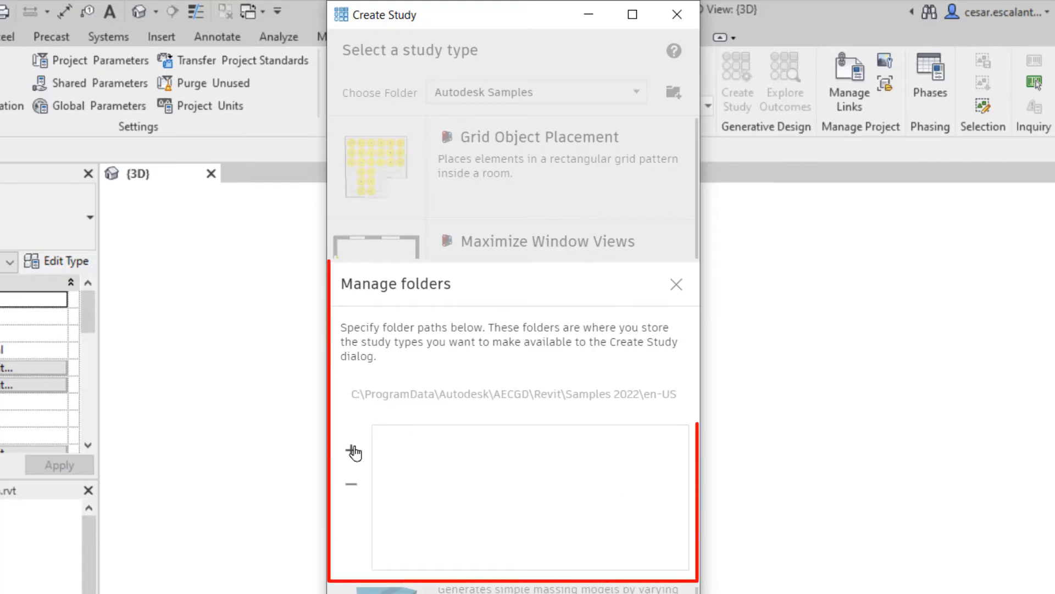
click(635, 92)
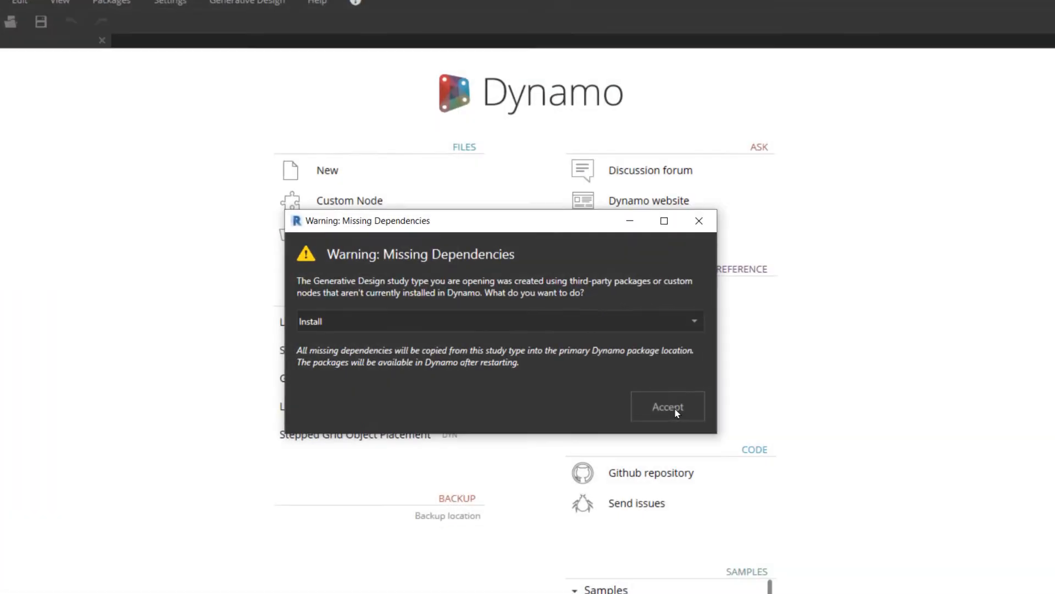
Step: Install the missing package dependencies and jump to the flagged Room.FinishBoundary node
click(667, 407)
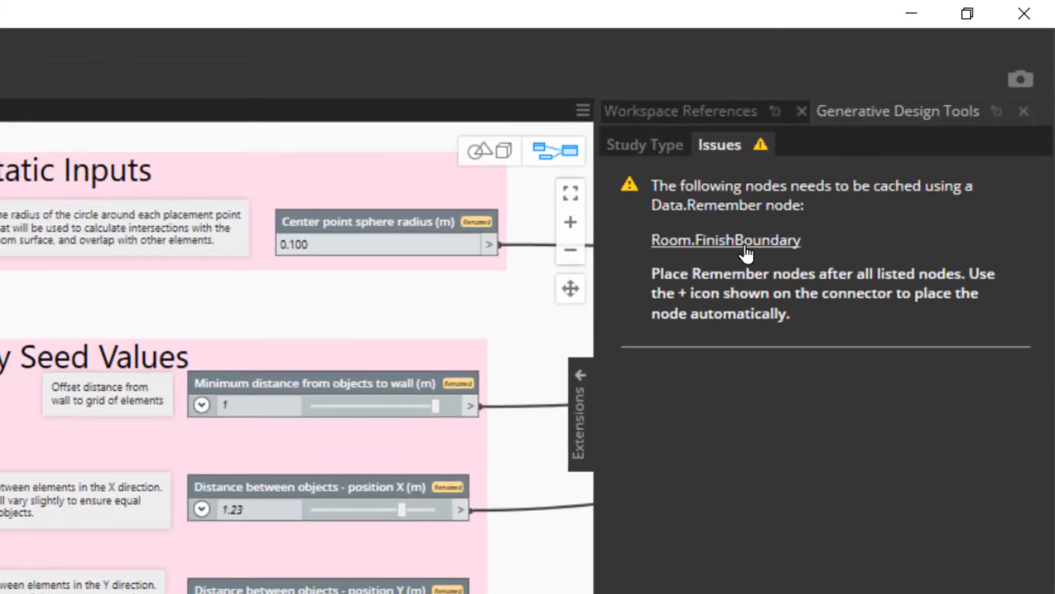
click(726, 240)
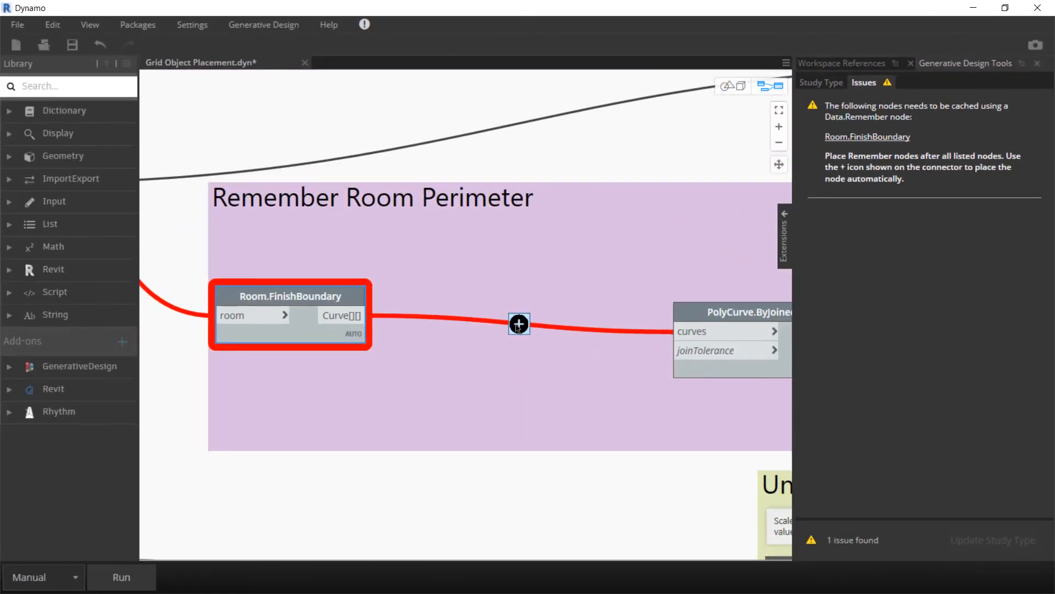